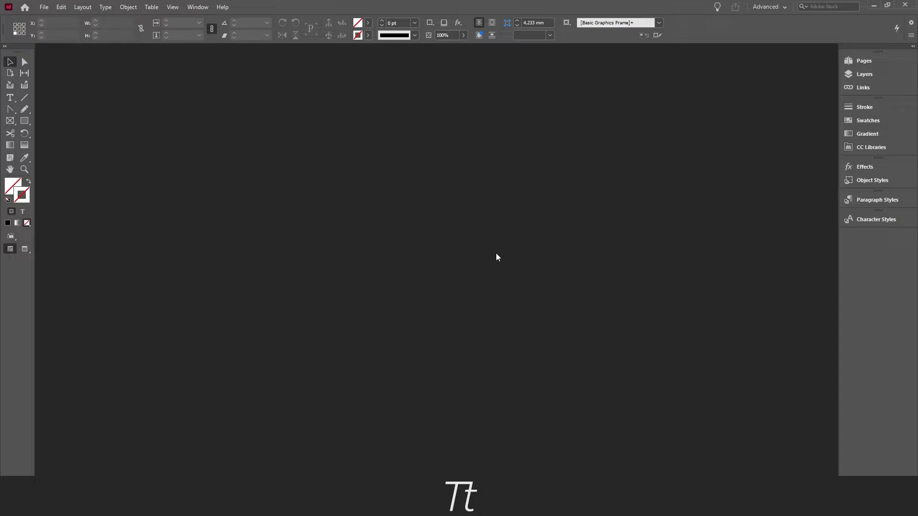
mouse_move(404, 179)
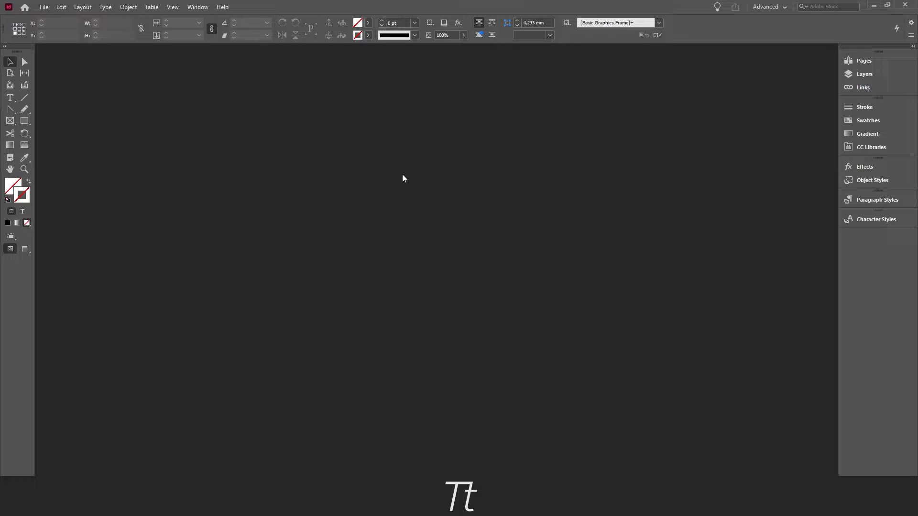
Reveal the File commands to reach New > Document.
click(43, 8)
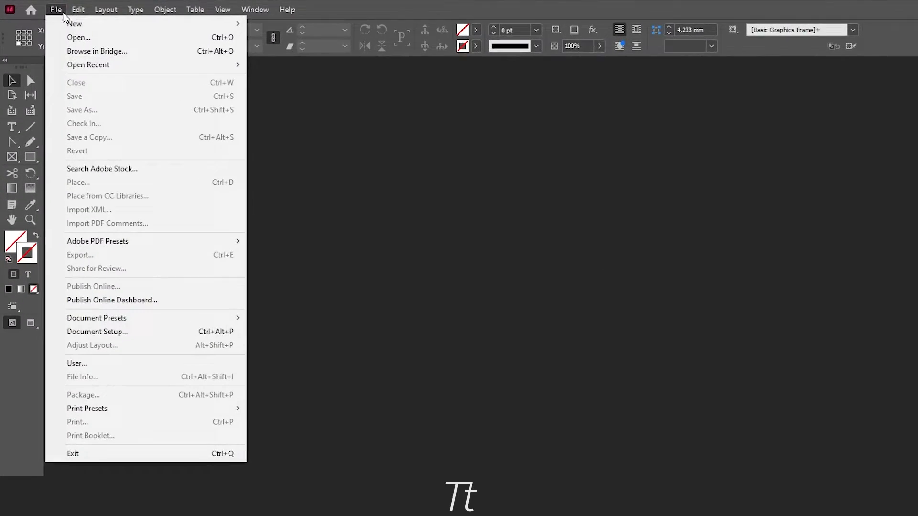
mouse_move(65, 21)
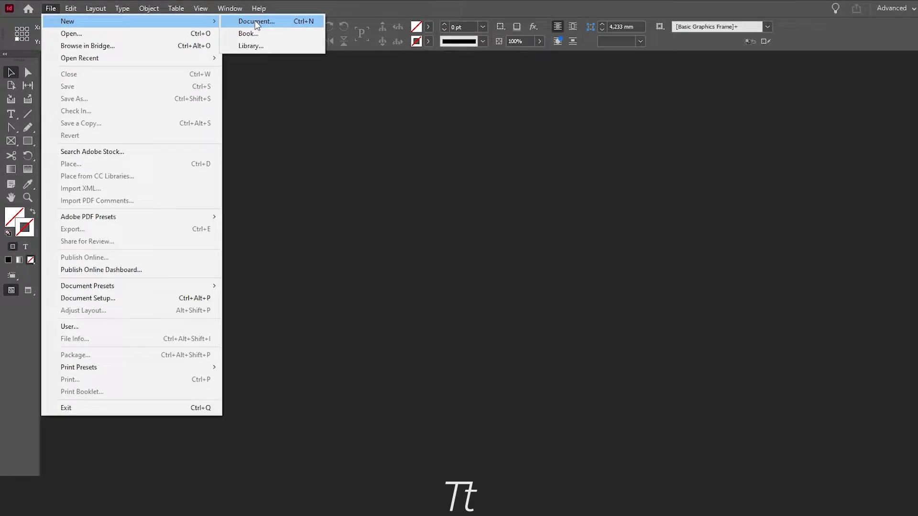
Create a new A4 print document with linked 3 mm bleed on all four sides.
click(257, 21)
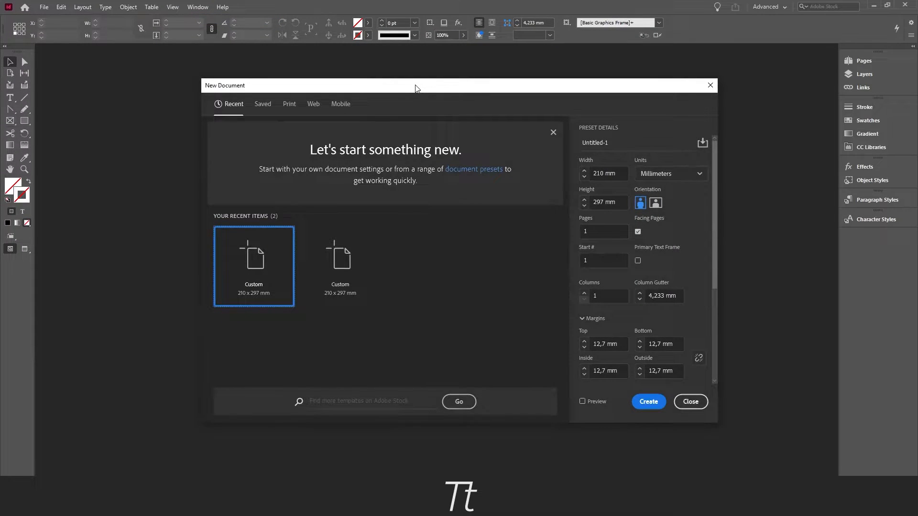
key(Ctrl+N)
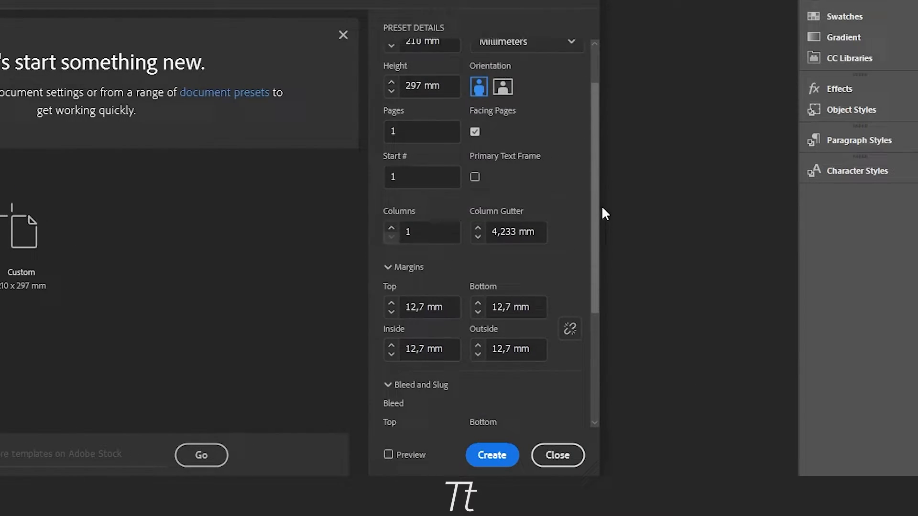
scroll(down, 3)
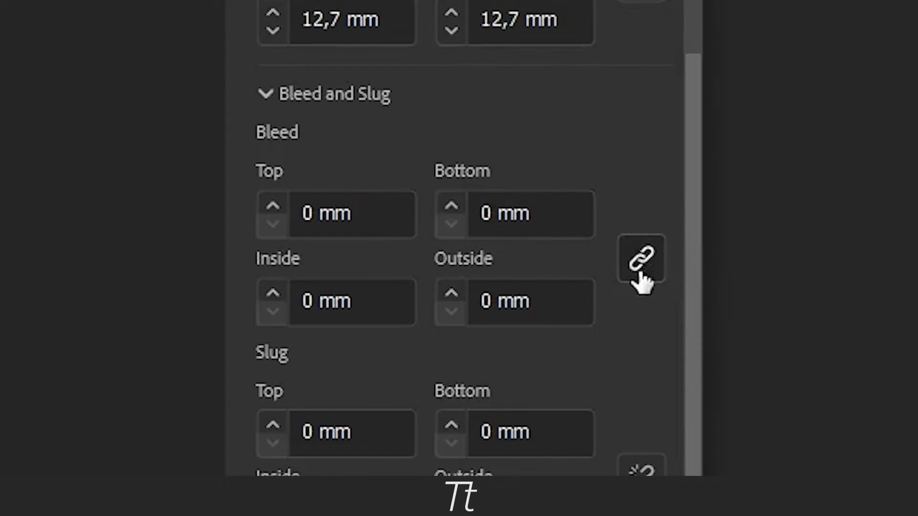
click(641, 260)
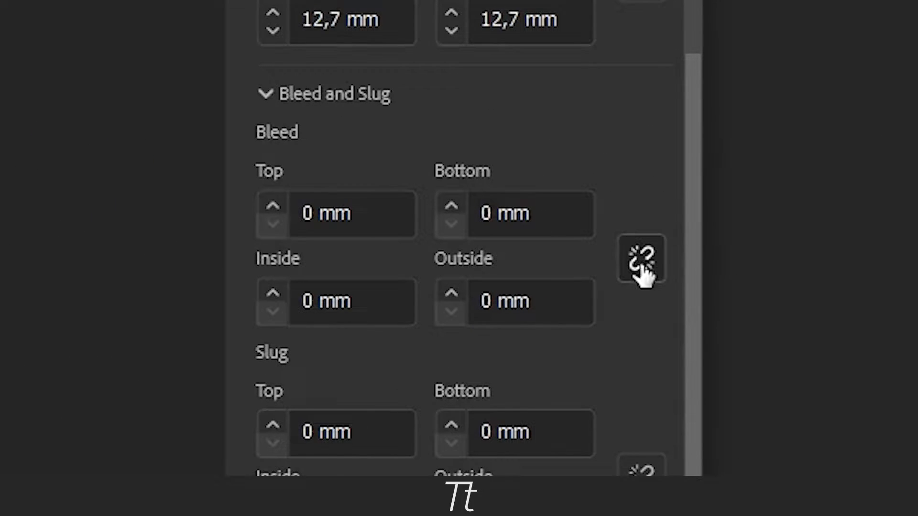
click(645, 260)
text(3)
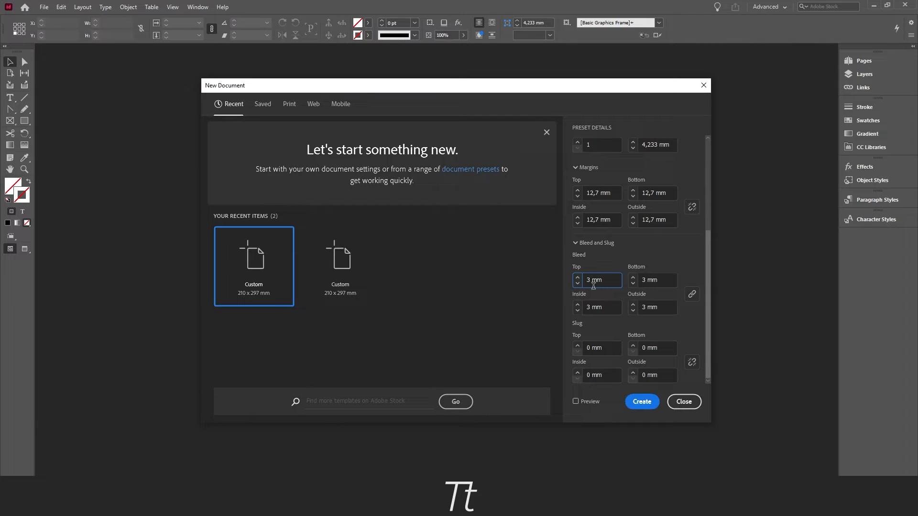
click(642, 401)
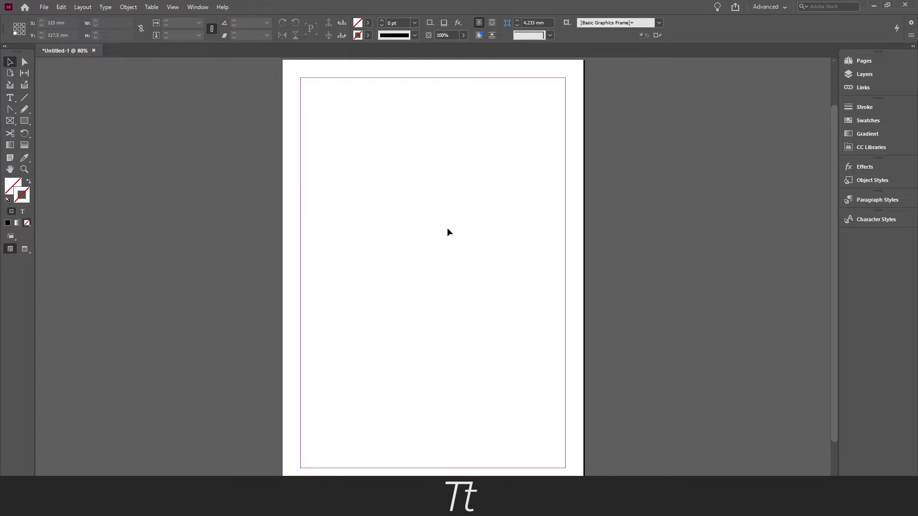
mouse_move(364, 230)
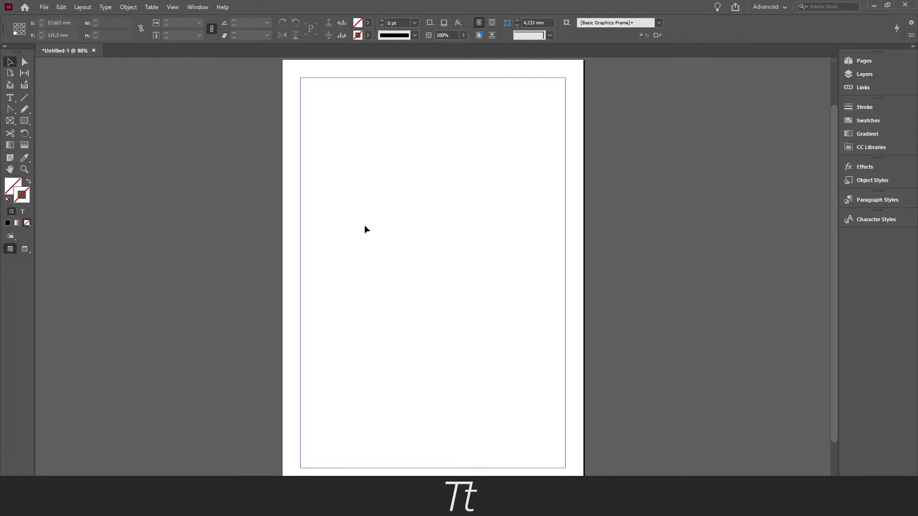
Reveal the File commands again to reach Document Setup.
click(44, 7)
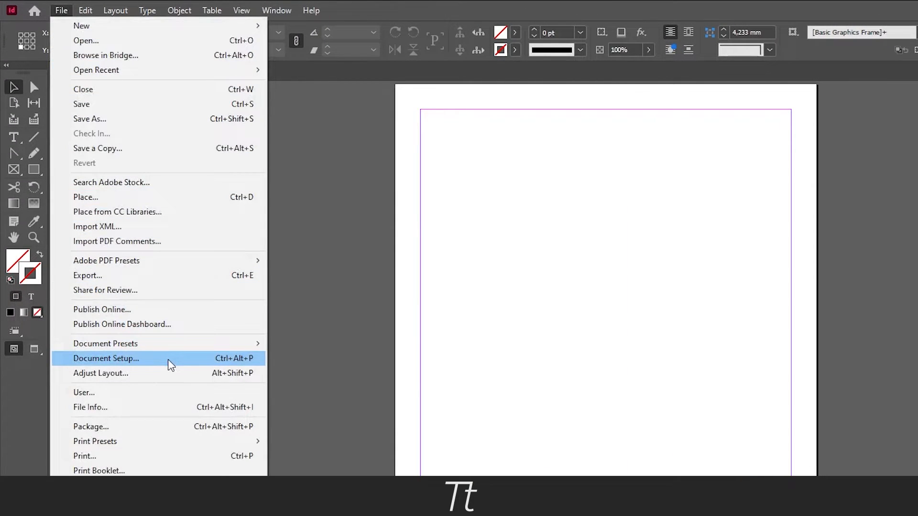
In Document Setup, set a linked 3 mm bleed on all sides with Preview on and confirm.
click(106, 359)
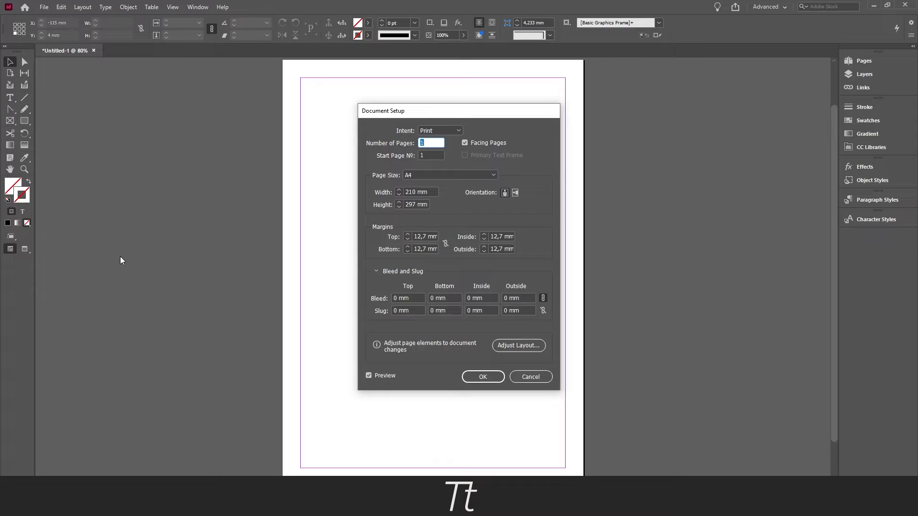
key(ctrl+alt+p)
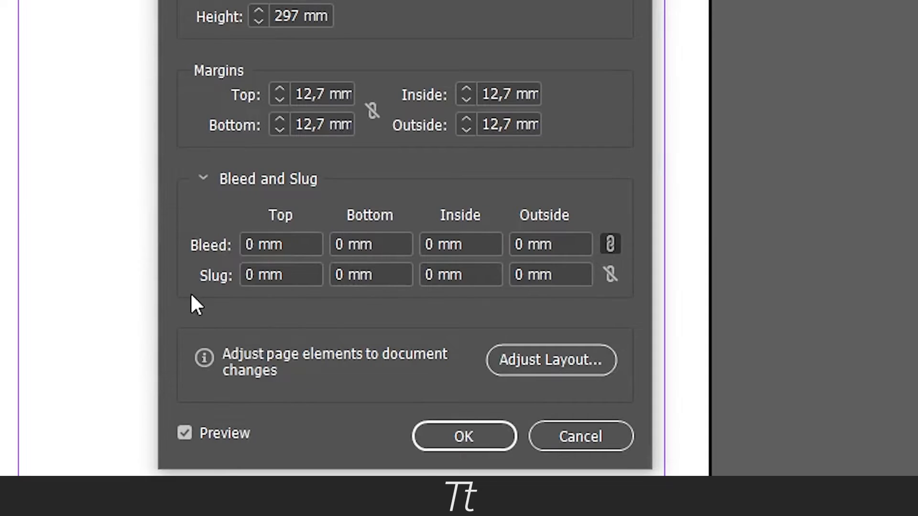
mouse_move(365, 396)
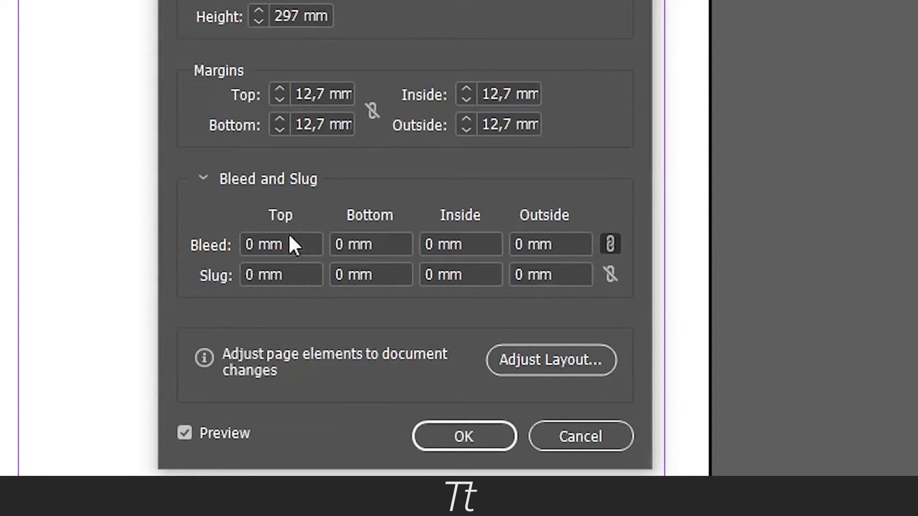
click(281, 245)
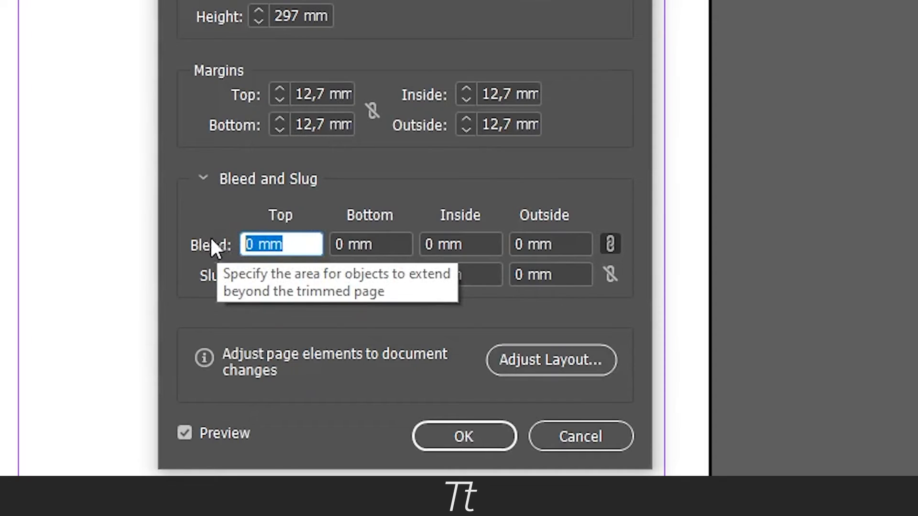
text(3)
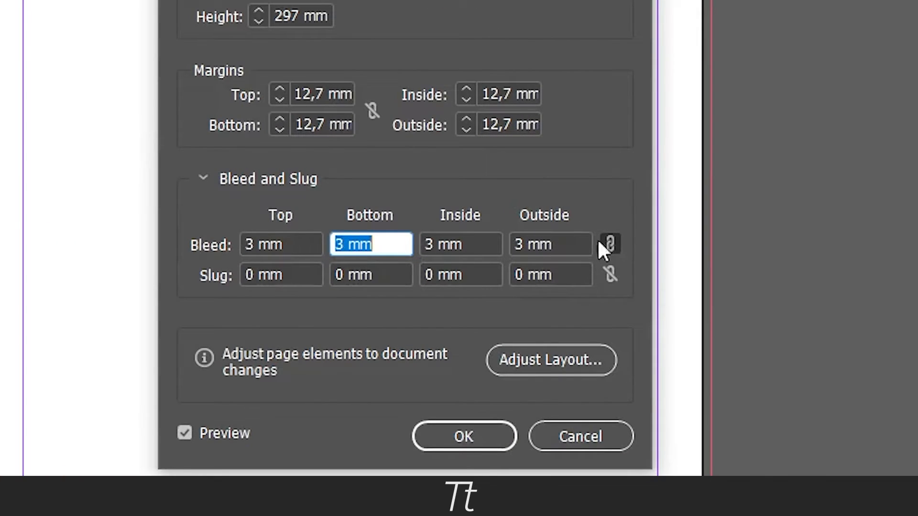
click(610, 244)
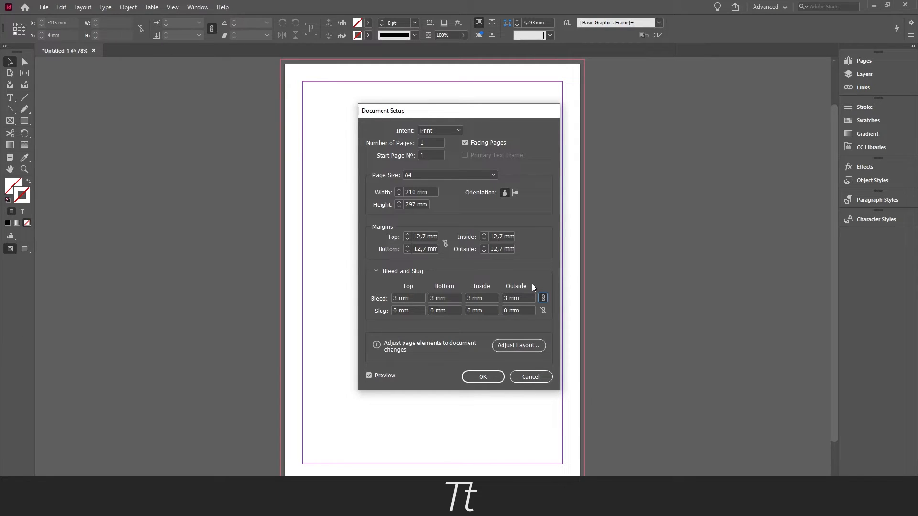
click(483, 377)
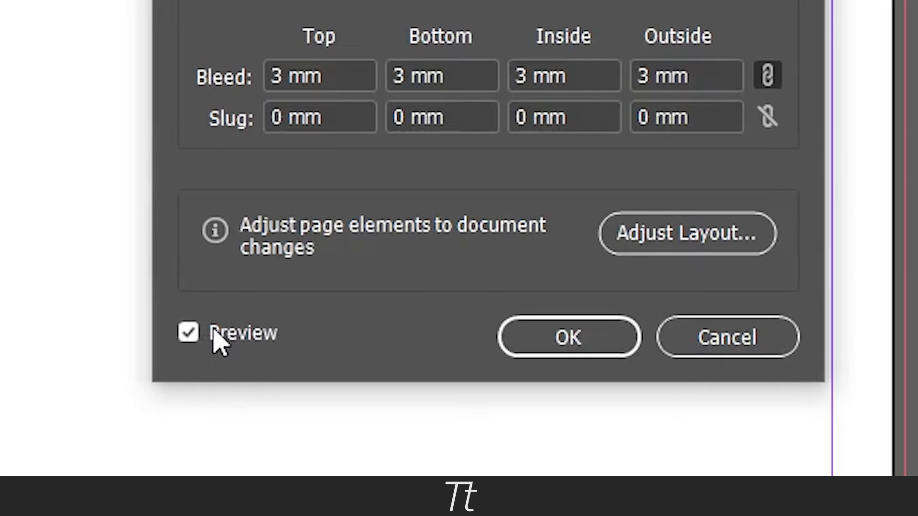
click(568, 337)
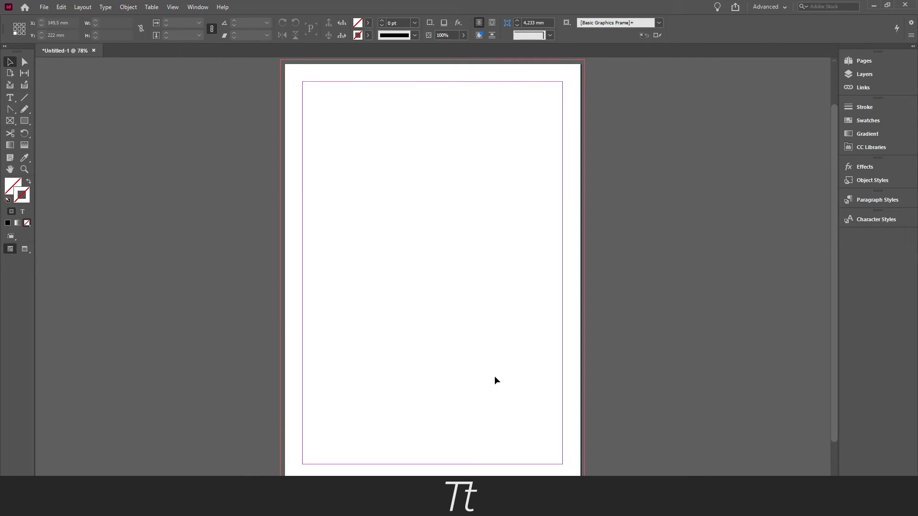